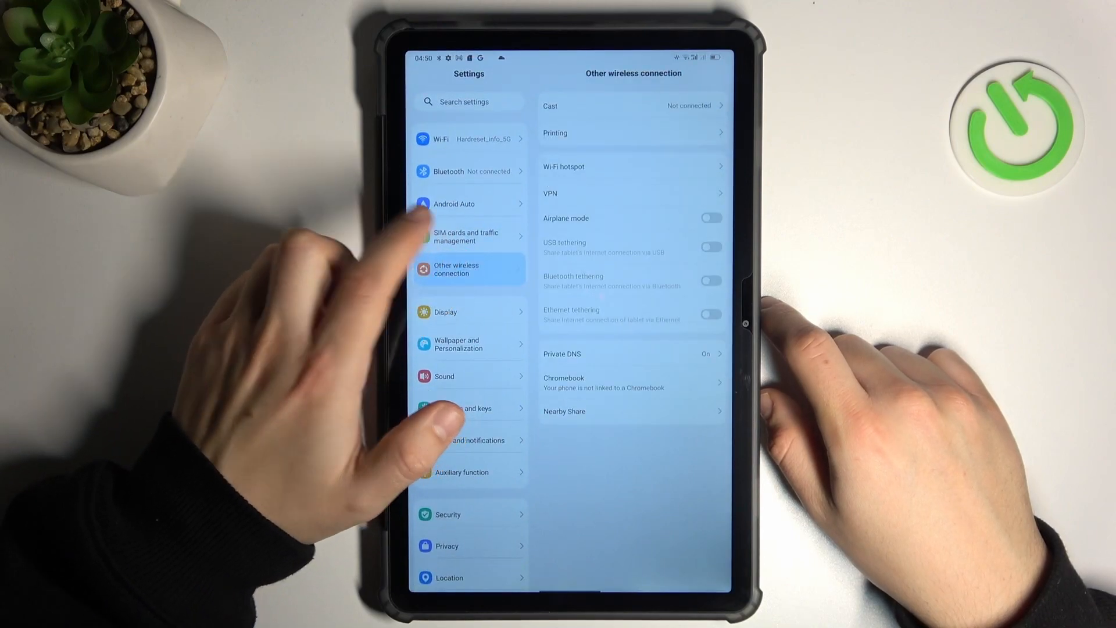
# - Navigate from SIM cards and traffic management to Data usage, then into Wi-Fi data usage details
pyautogui.click(467, 236)
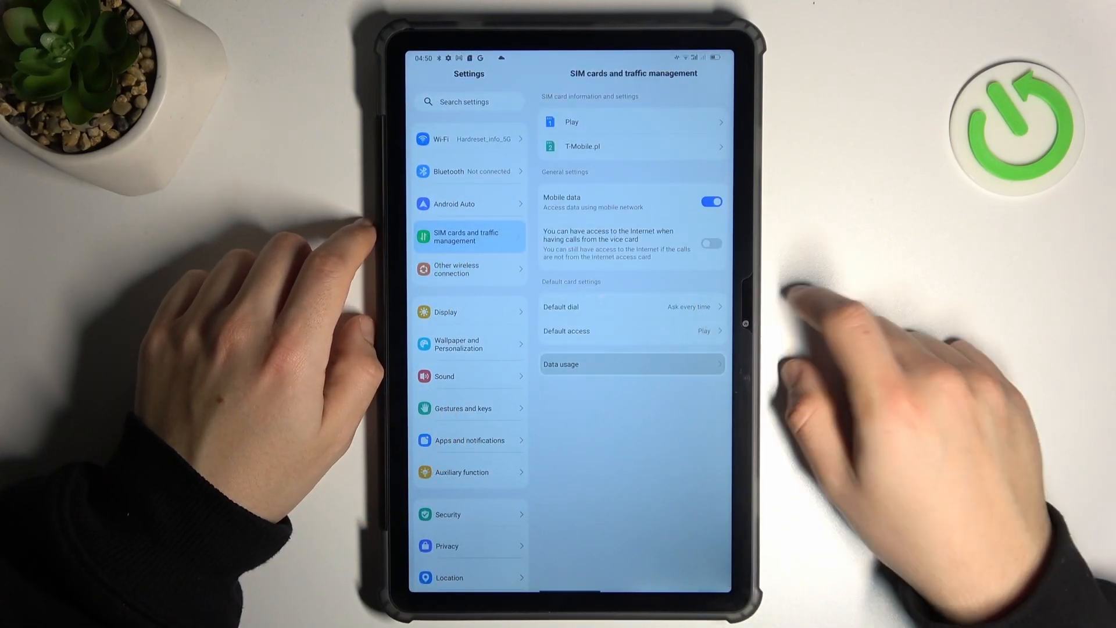
pyautogui.click(631, 364)
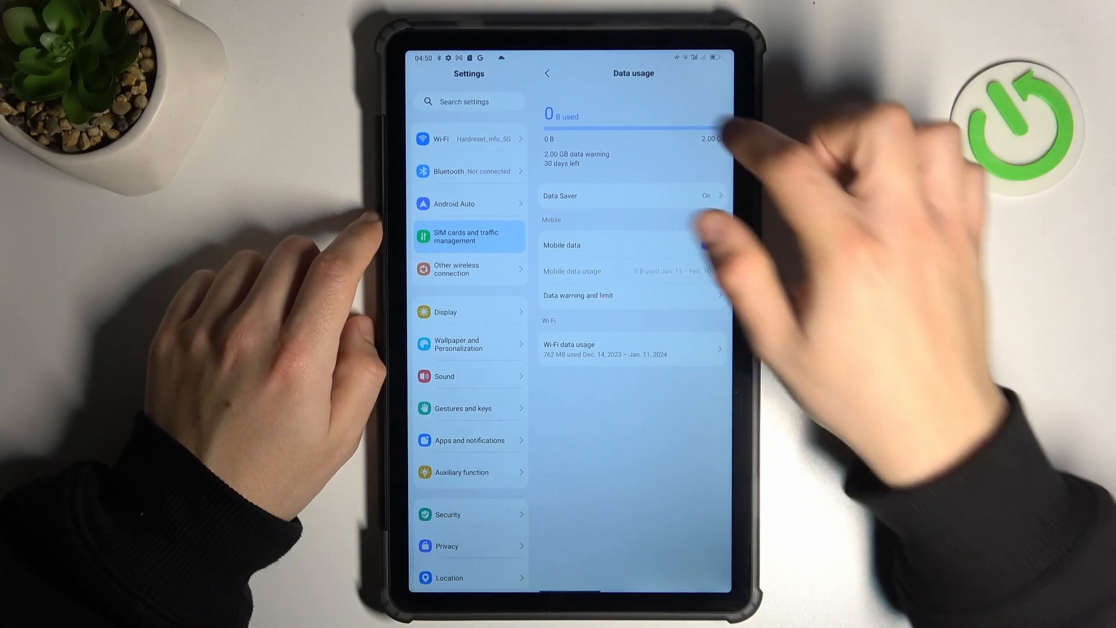
pyautogui.click(711, 246)
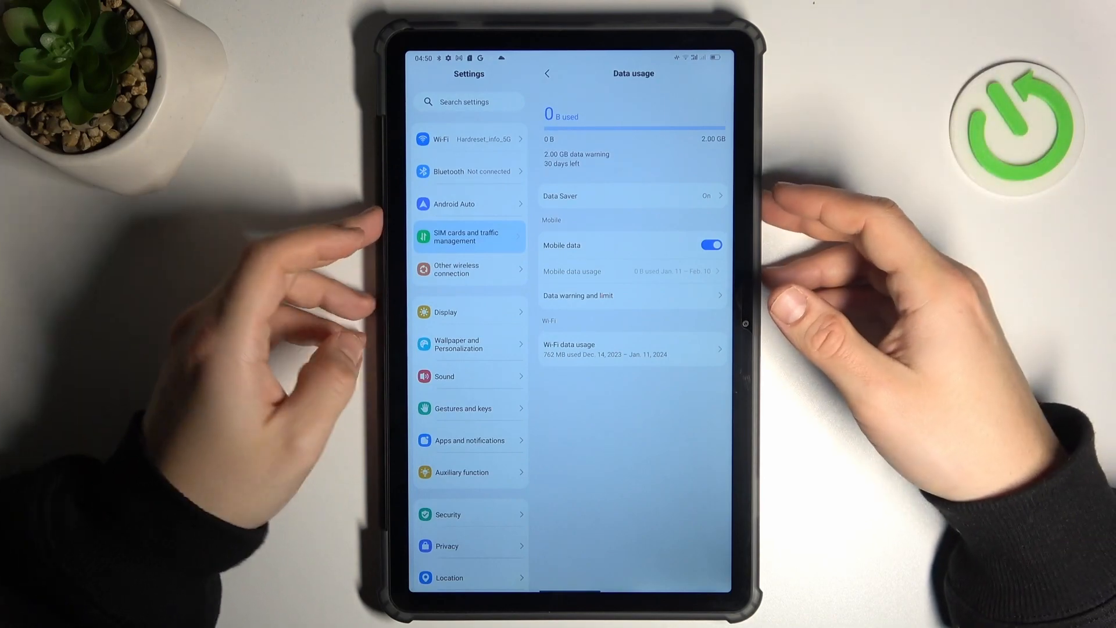
pyautogui.click(629, 349)
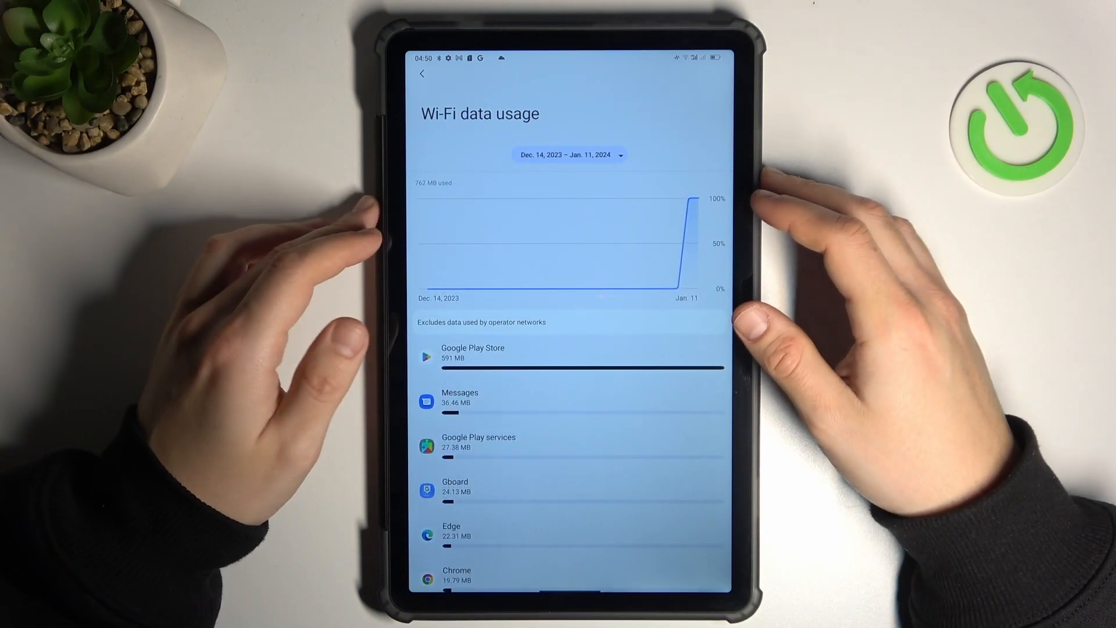
# - Check the available periods and keep the Dec. 14, 2023 – Jan. 11, 2024 range
pyautogui.click(567, 155)
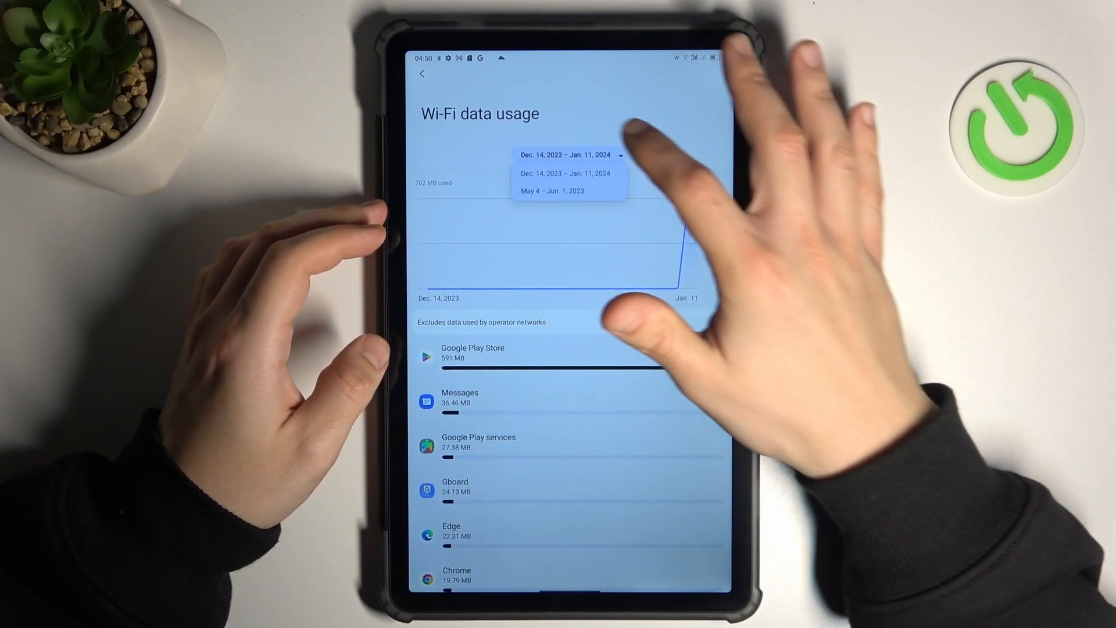
pyautogui.click(567, 173)
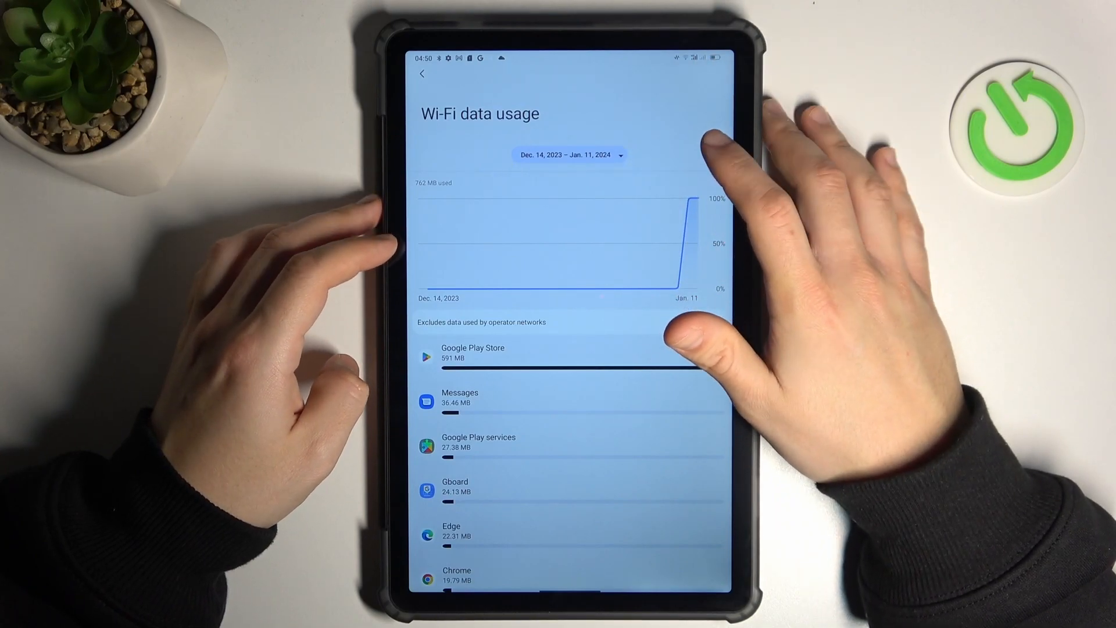